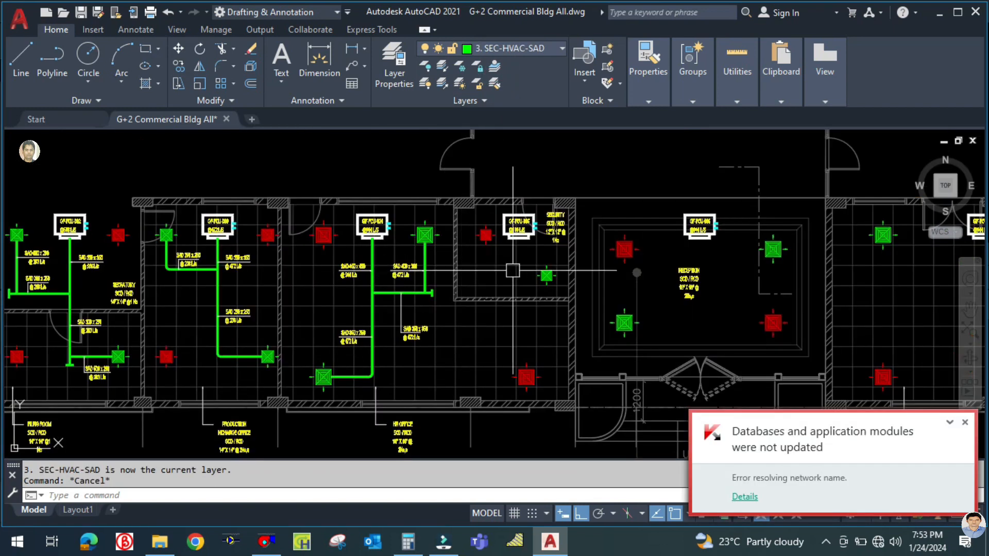
Draw the SEC-HVAC-SAD duct polyline from the FCU to the diffuser and copy a duct label beside it.
{"action": "left_click", "coordinate": [964, 422]}
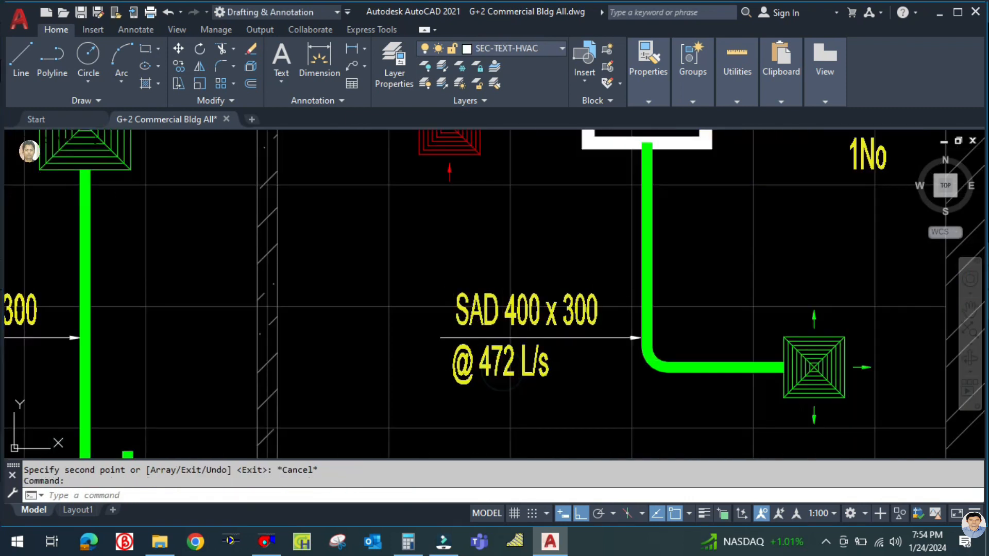
Edit the copied duct label, replacing the 472 airflow with 189 L/s.
{"action": "double_click", "coordinate": [503, 364]}
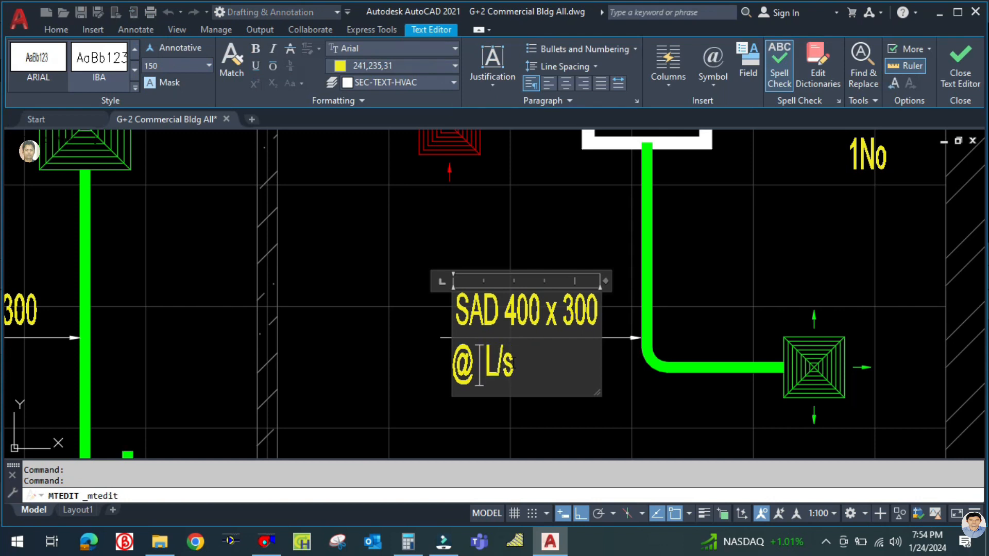
{"action": "type", "text": "189"}
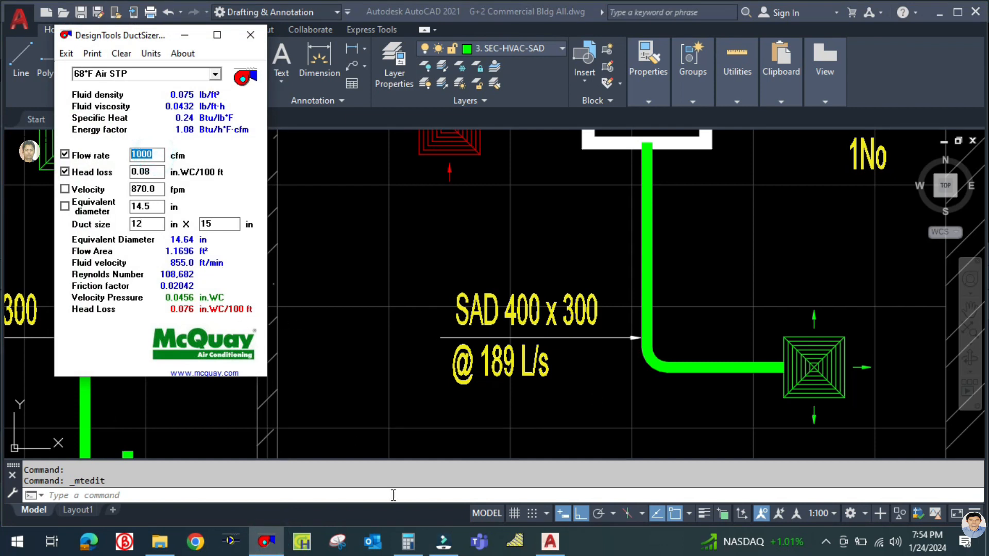
Size a 400 cfm duct in DuctSizer at 0.08 head loss, yielding 10 x 9 in.
{"action": "left_click", "coordinate": [403, 540]}
{"action": "type", "text": "400"}
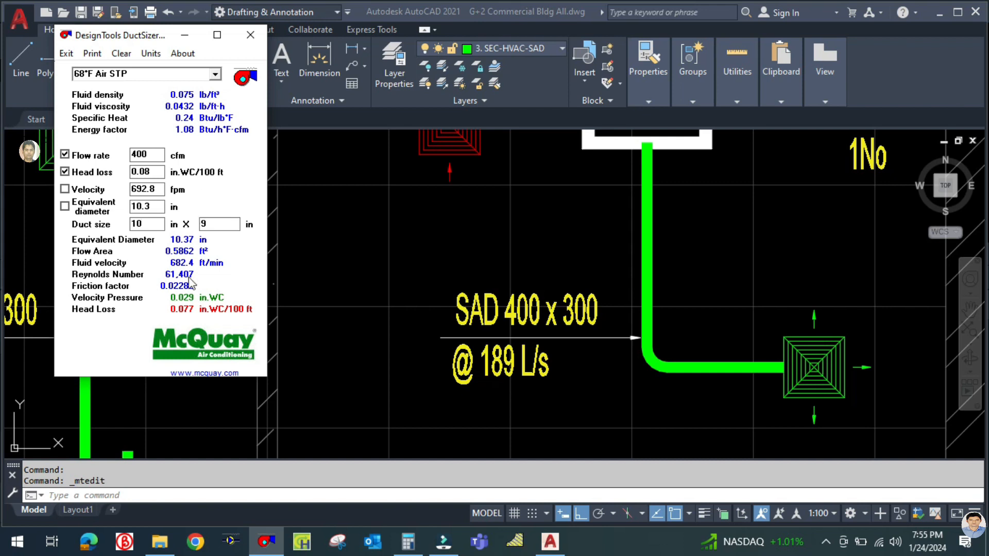
{"action": "left_click", "coordinate": [250, 35]}
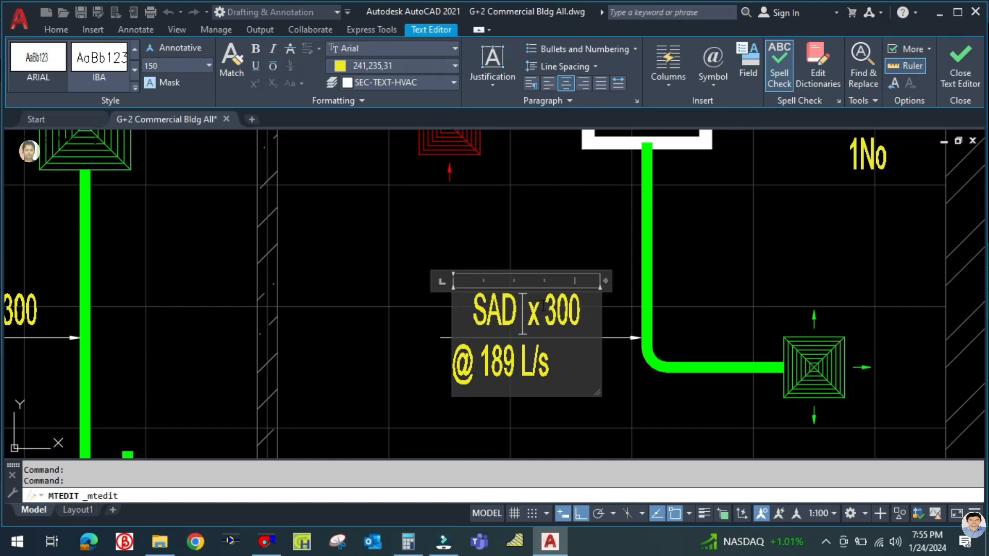
Change the label's duct size from 400 x 300 to 250 x 200 and close the editor.
{"action": "type", "text": "250"}
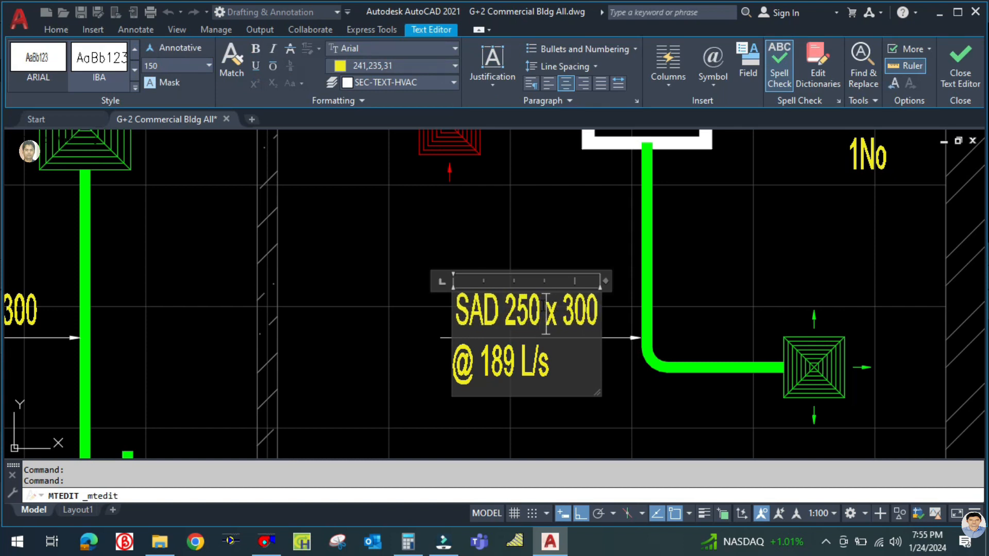
{"action": "type", "text": "0"}
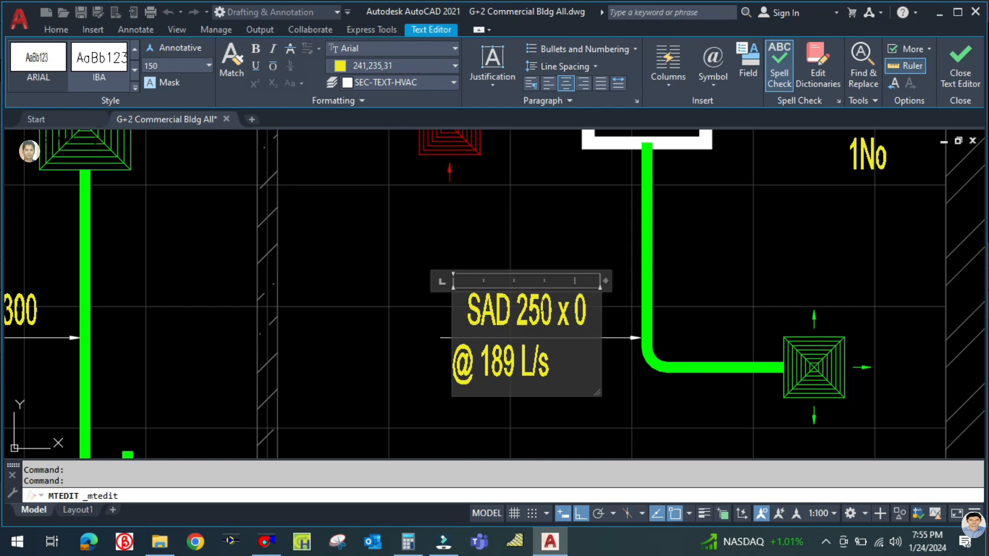
{"action": "type", "text": "200"}
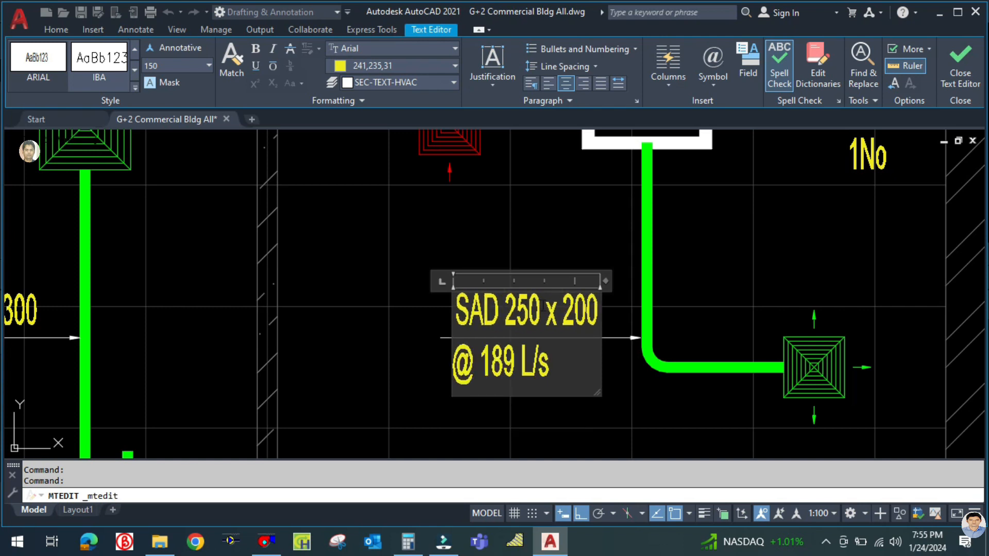
{"action": "type", "text": "250"}
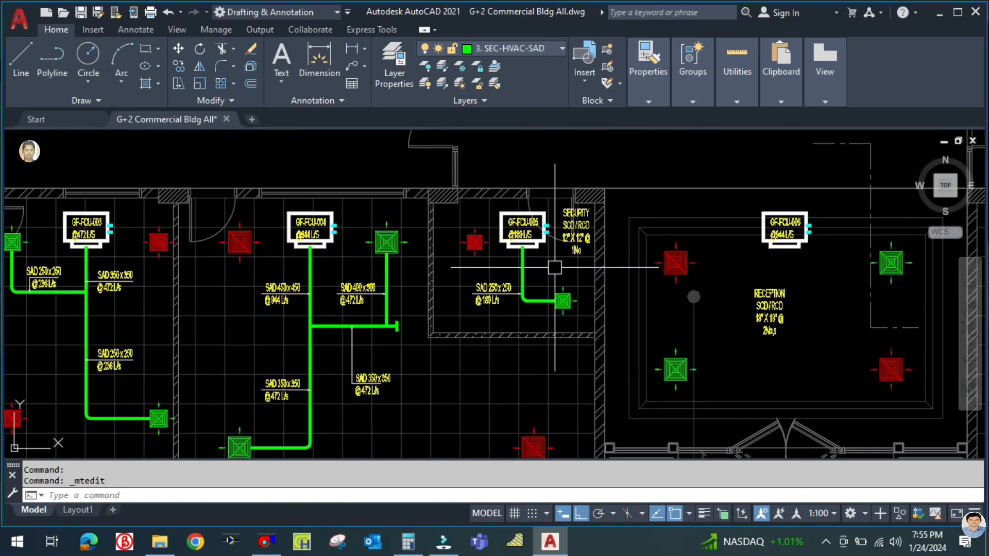
{"action": "scroll", "scroll_direction": "down", "scroll_amount": 3}
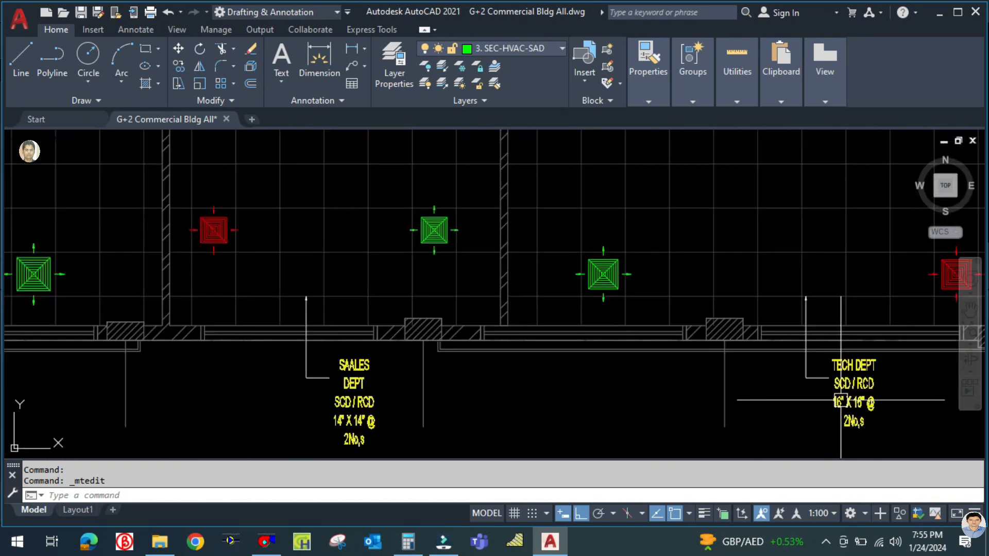
{"action": "scroll", "scroll_direction": "down", "scroll_amount": 3}
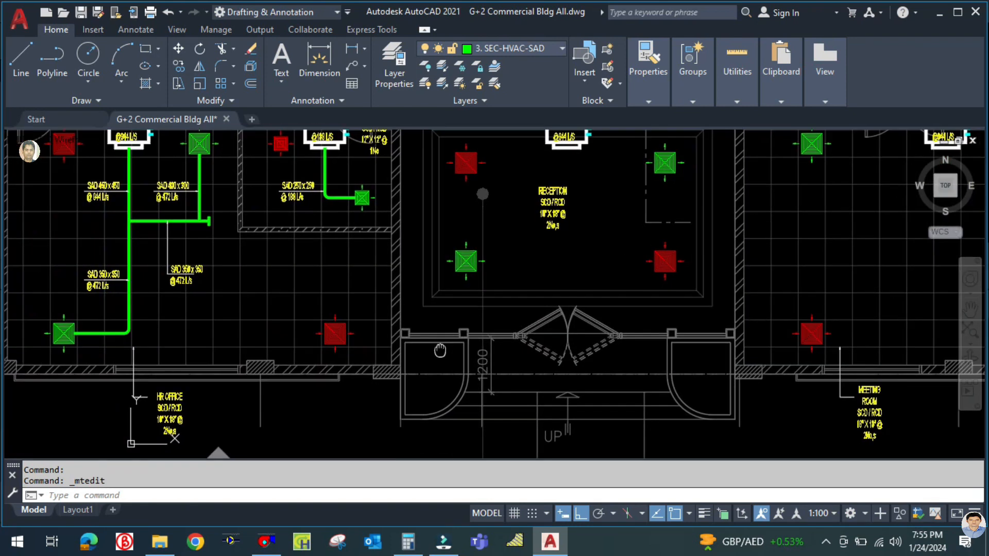
{"action": "scroll", "scroll_direction": "down", "scroll_amount": 3}
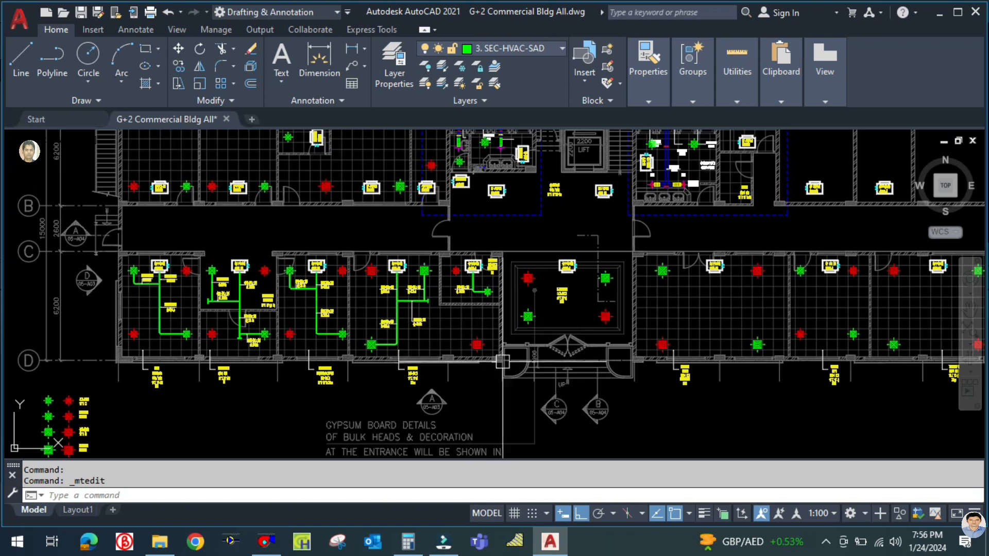
{"action": "mouse_move", "coordinate": [717, 399]}
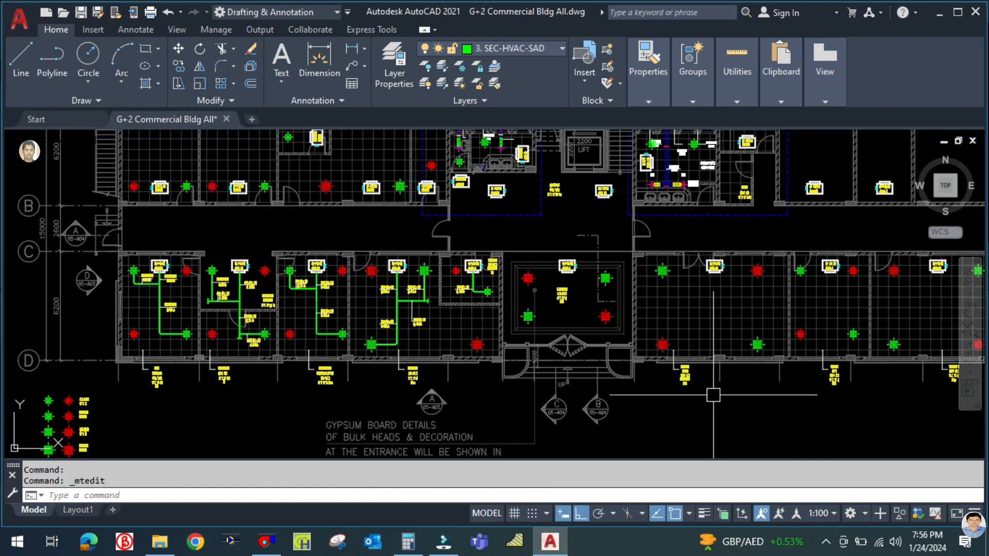
{"action": "mouse_move", "coordinate": [681, 388]}
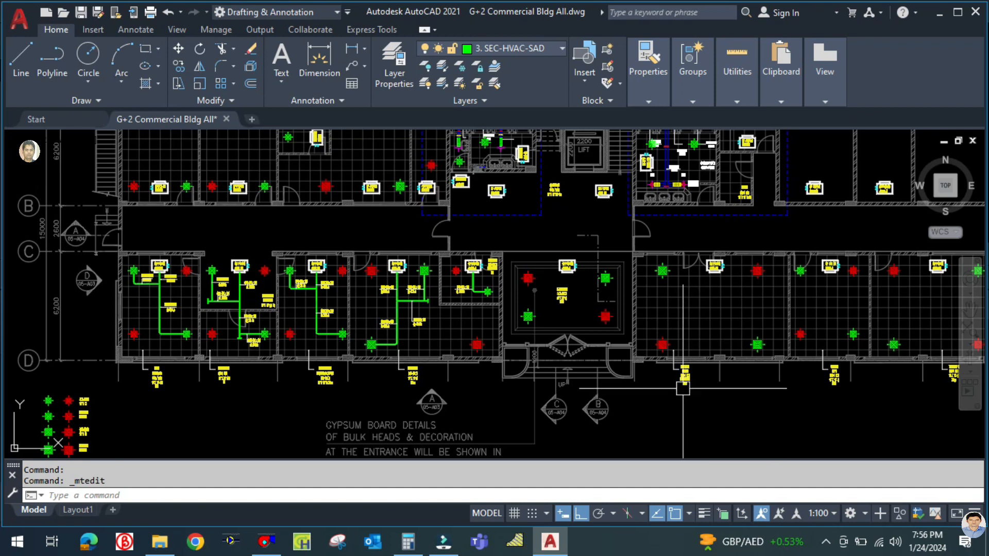